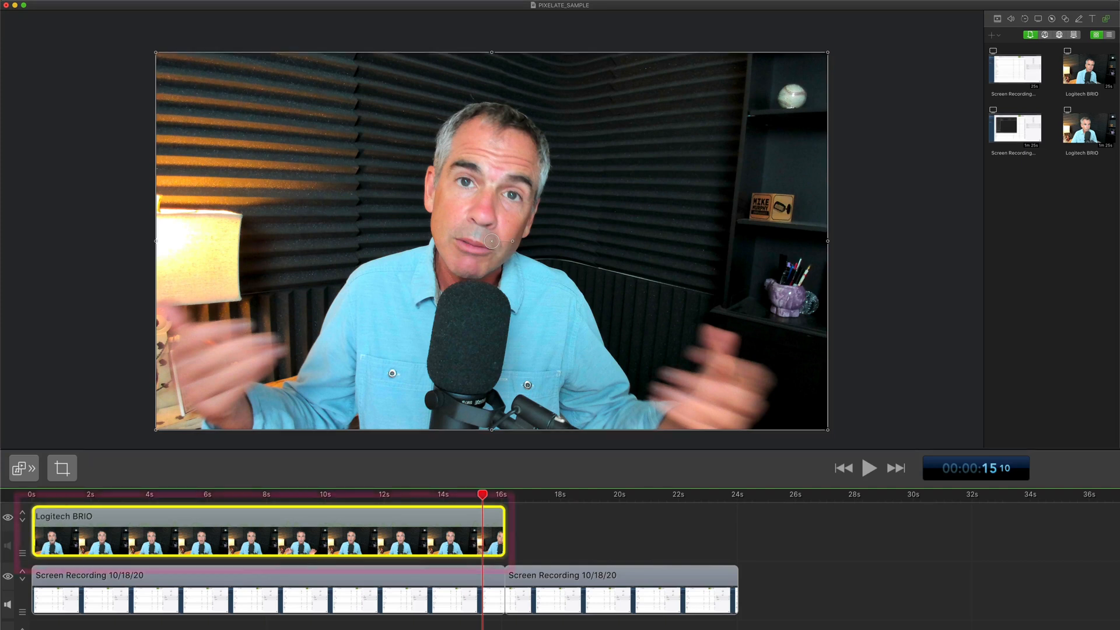
Step: Select the Logitech BRIO webcam clip and show its video properties (scale, position, rotation, opacity)
{"action": "left_click", "coordinate": [272, 532]}
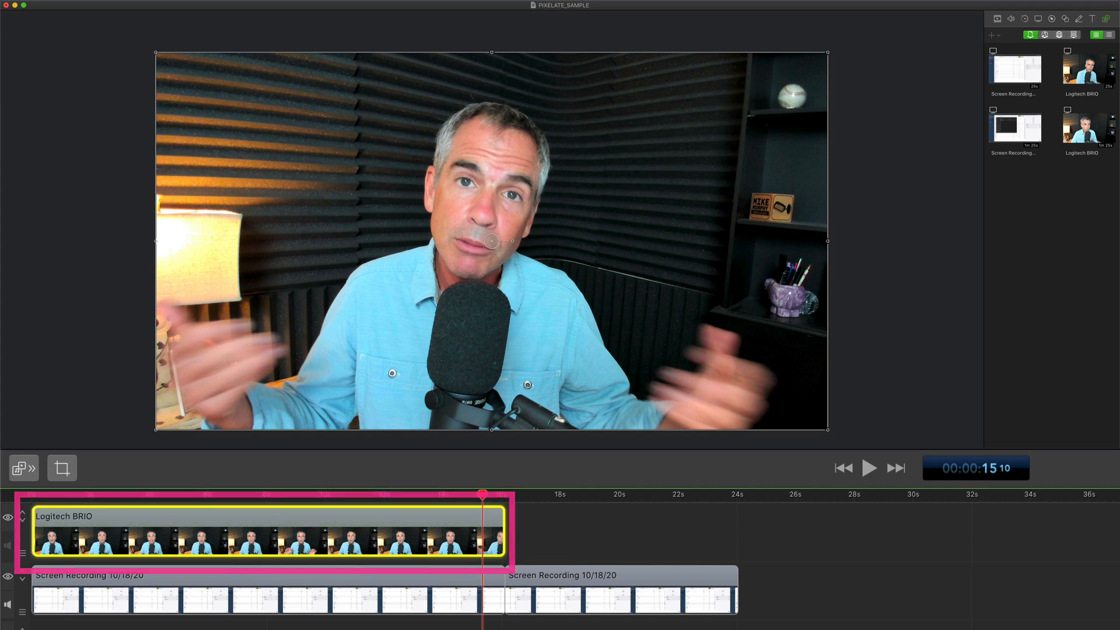
{"action": "left_click", "coordinate": [878, 36]}
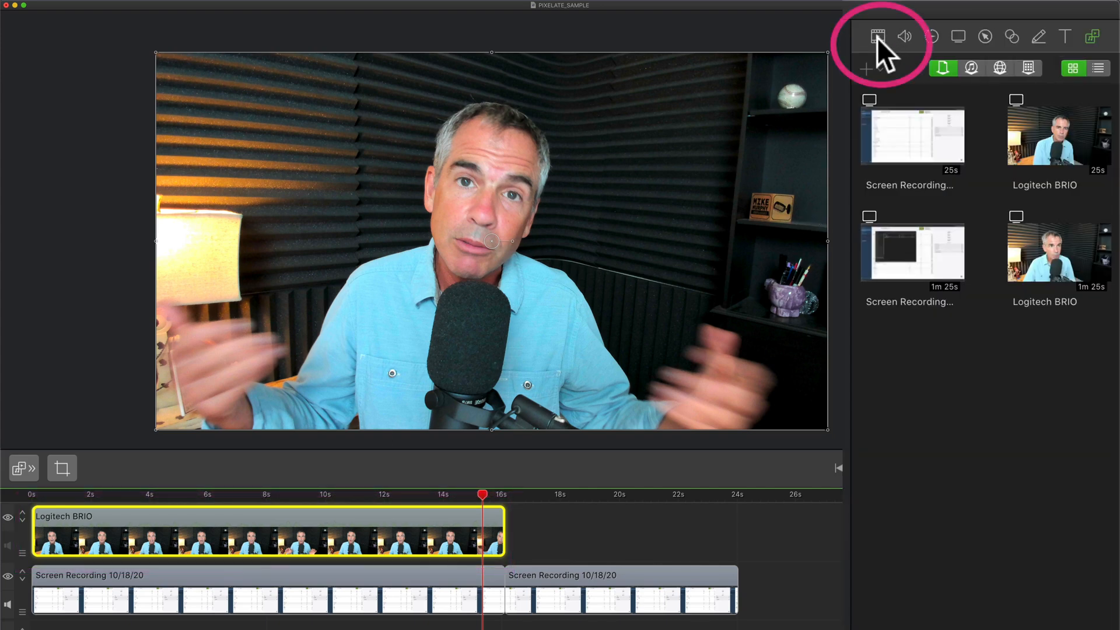
{"action": "left_click", "coordinate": [878, 36]}
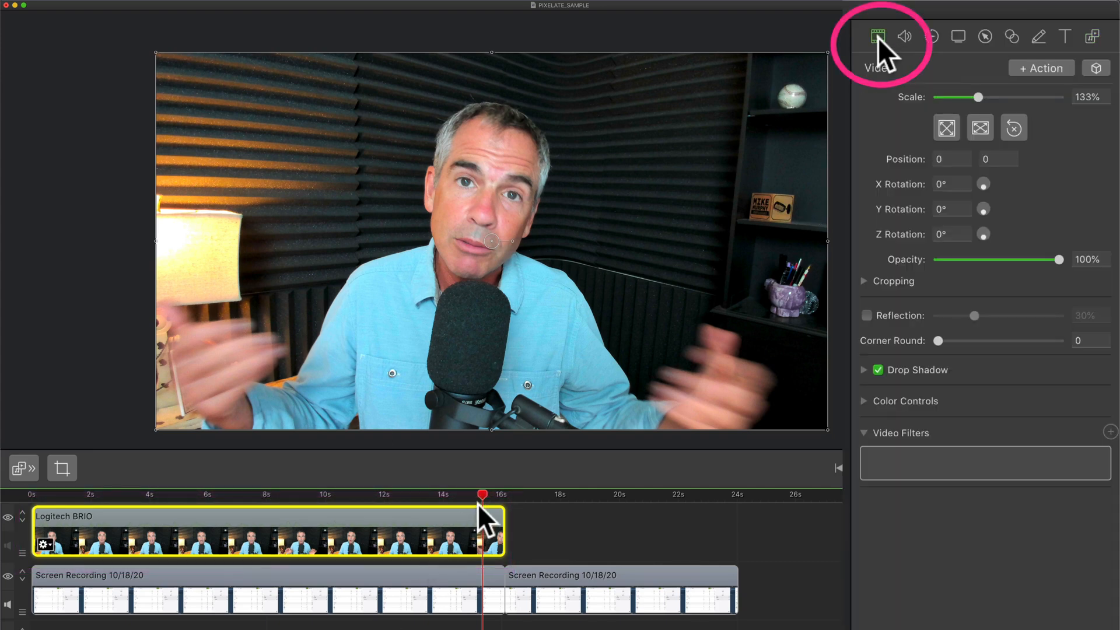
Step: Move the playhead to the start of the webcam clip
{"action": "left_click", "coordinate": [59, 494]}
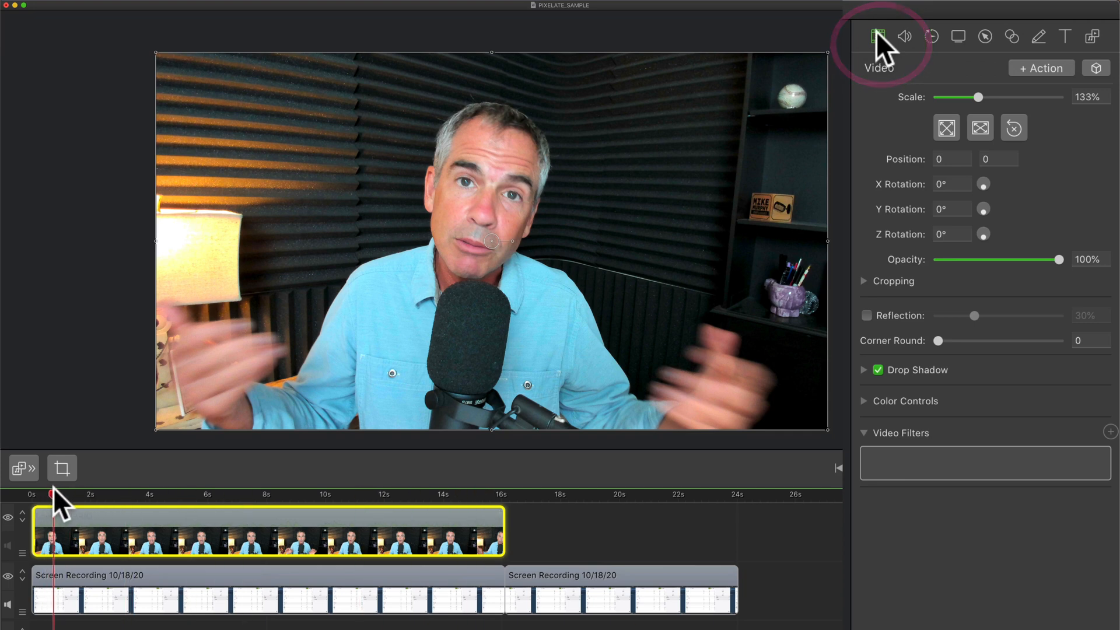
{"action": "mouse_move", "coordinate": [325, 433]}
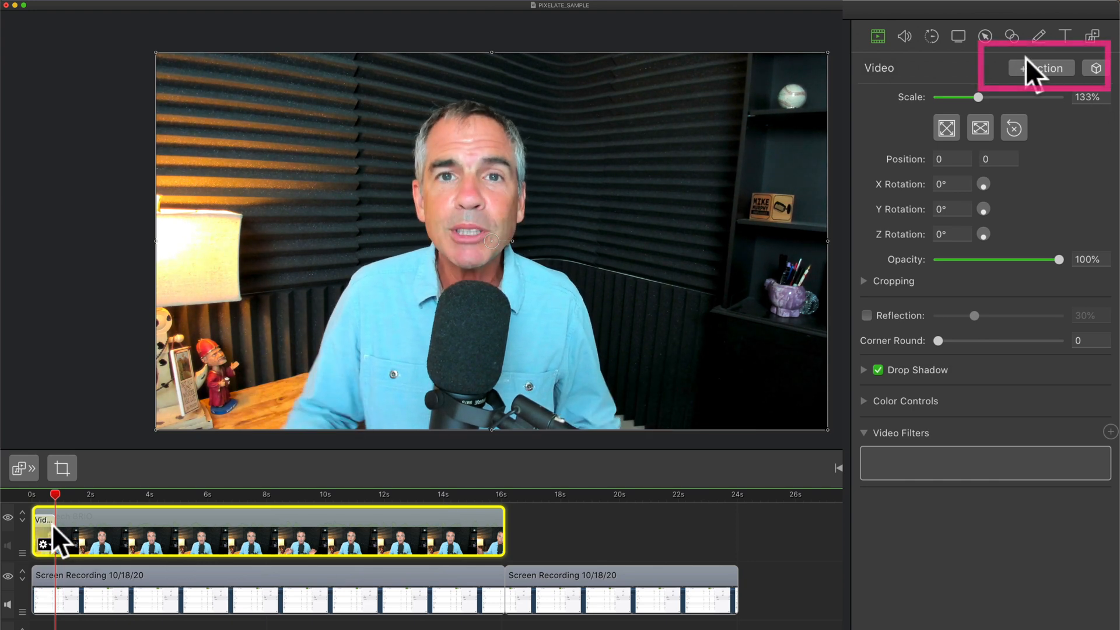
{"action": "mouse_move", "coordinate": [702, 337]}
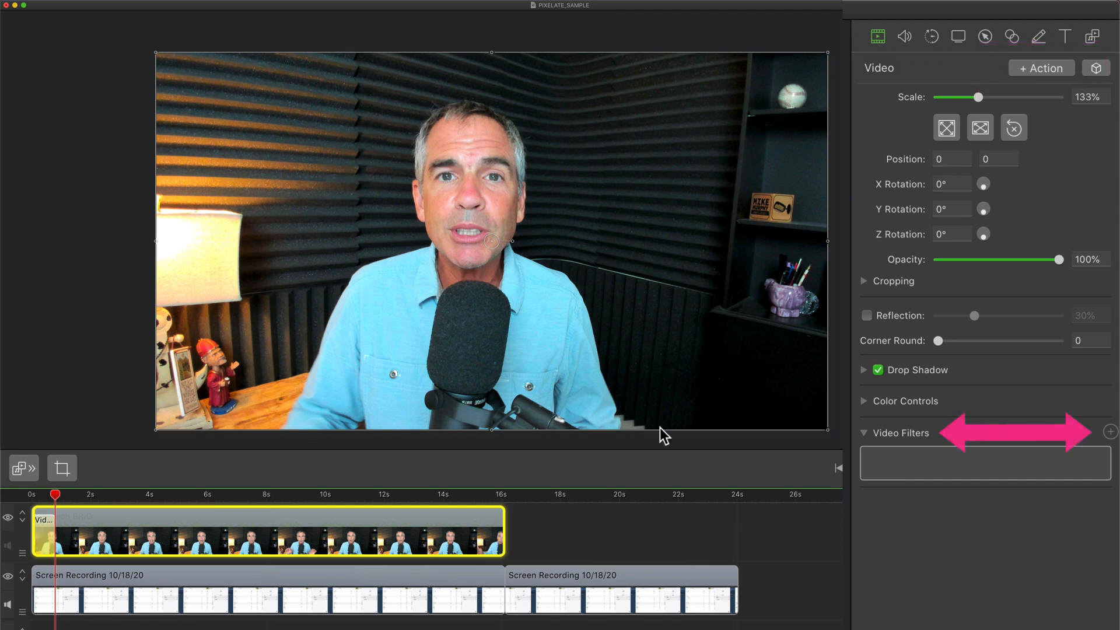
{"action": "mouse_move", "coordinate": [925, 447]}
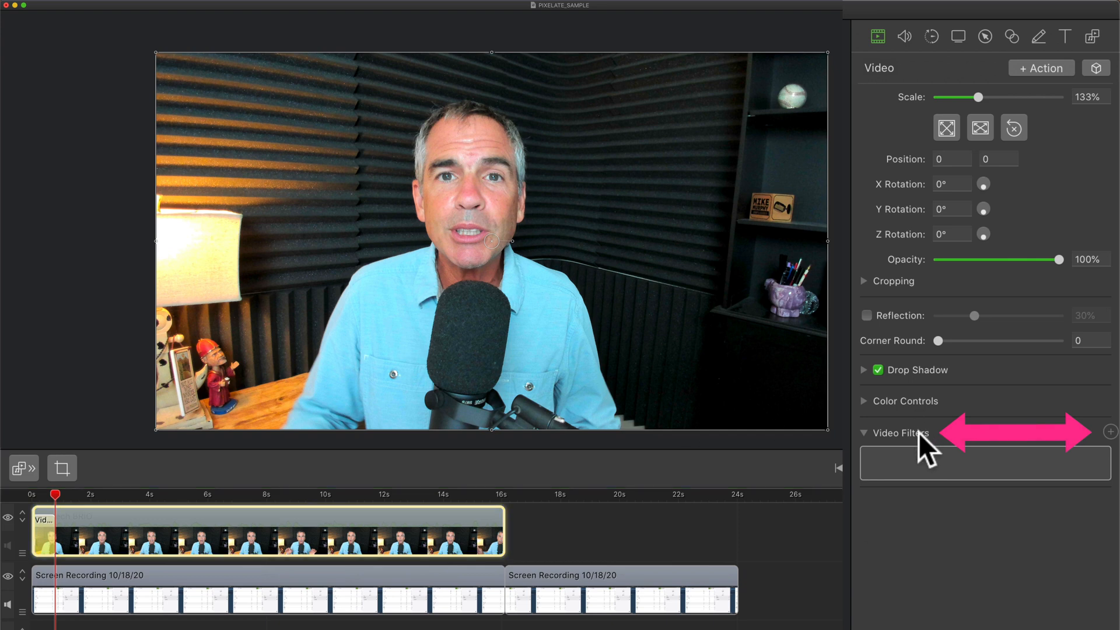
{"action": "mouse_move", "coordinate": [888, 456]}
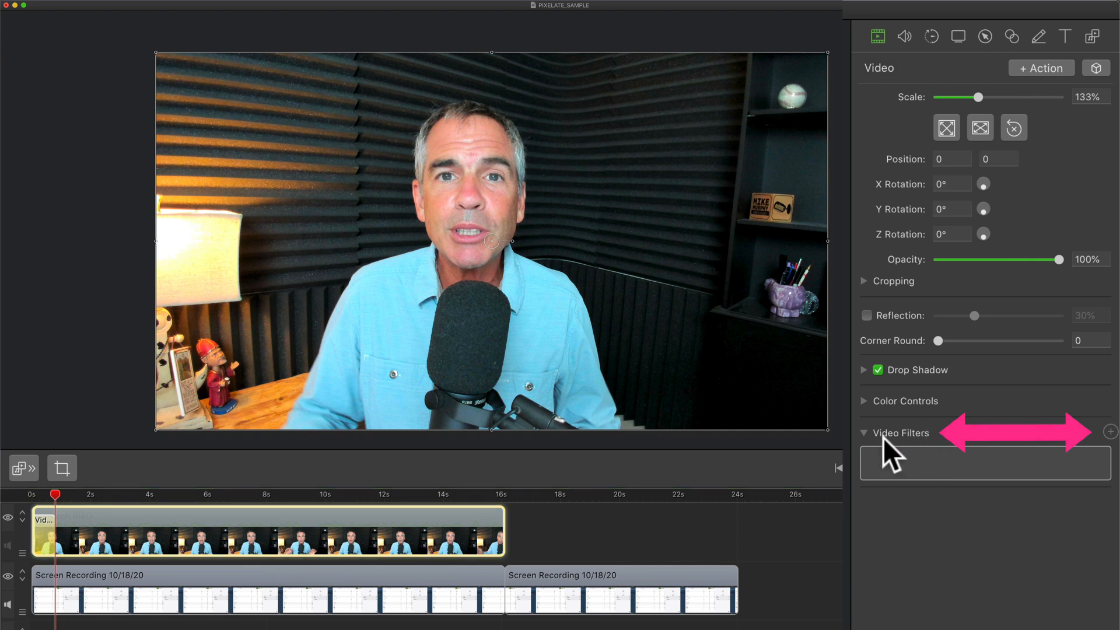
{"action": "mouse_move", "coordinate": [1110, 439]}
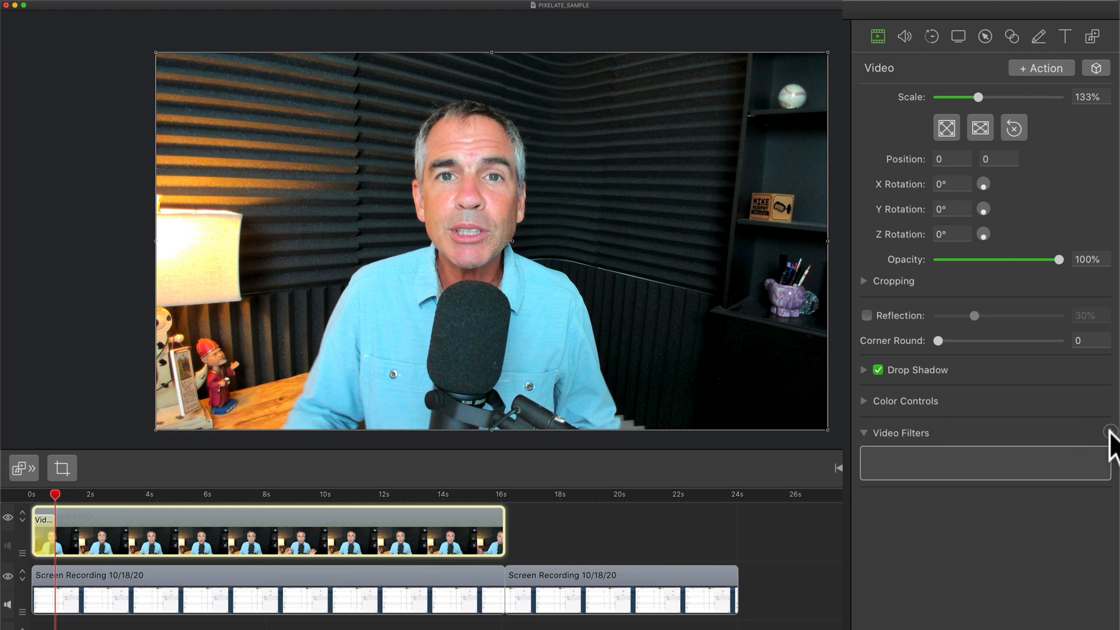
Step: Search the video filters for 'pixelat' and add the Pixelate filter to the webcam clip
{"action": "left_click", "coordinate": [1111, 432]}
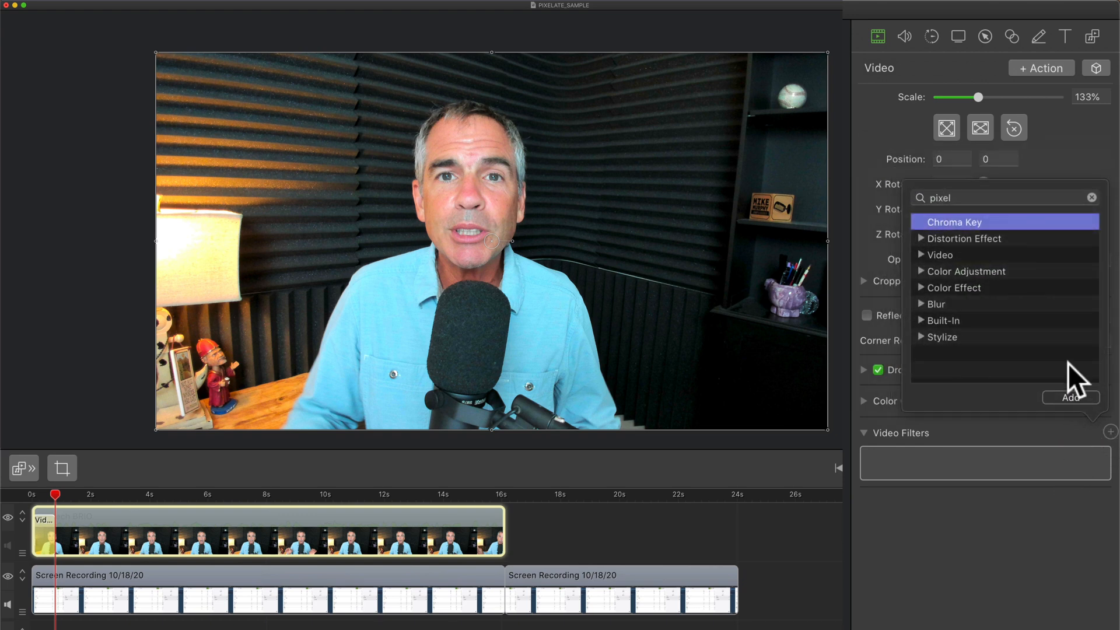
{"action": "left_click", "coordinate": [943, 337]}
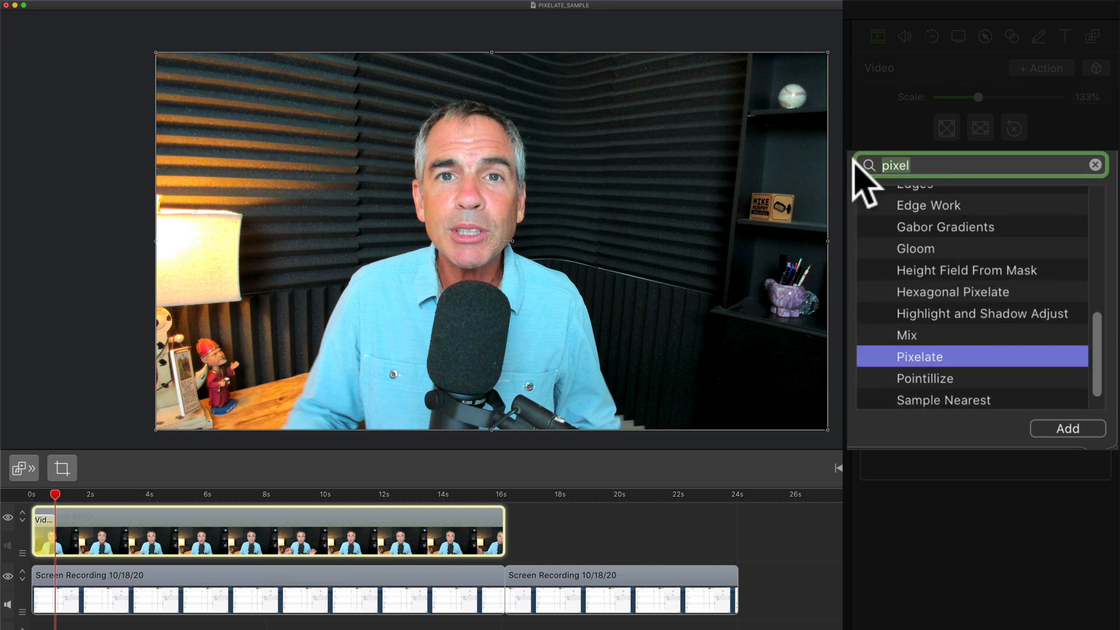
{"action": "type", "text": "at"}
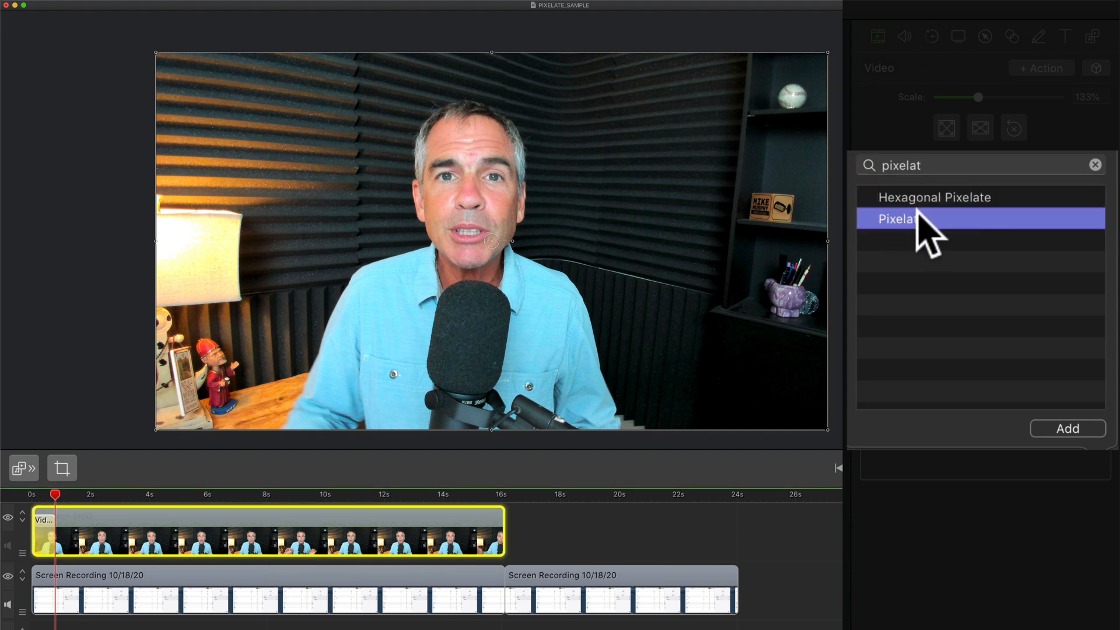
{"action": "mouse_move", "coordinate": [1086, 435]}
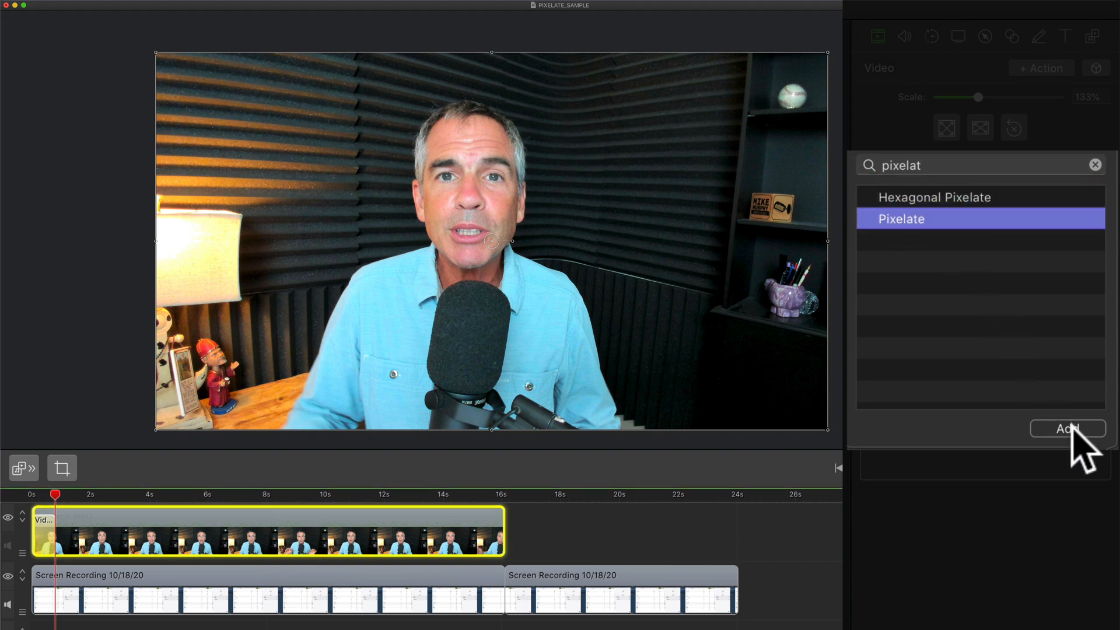
{"action": "left_click", "coordinate": [1066, 429]}
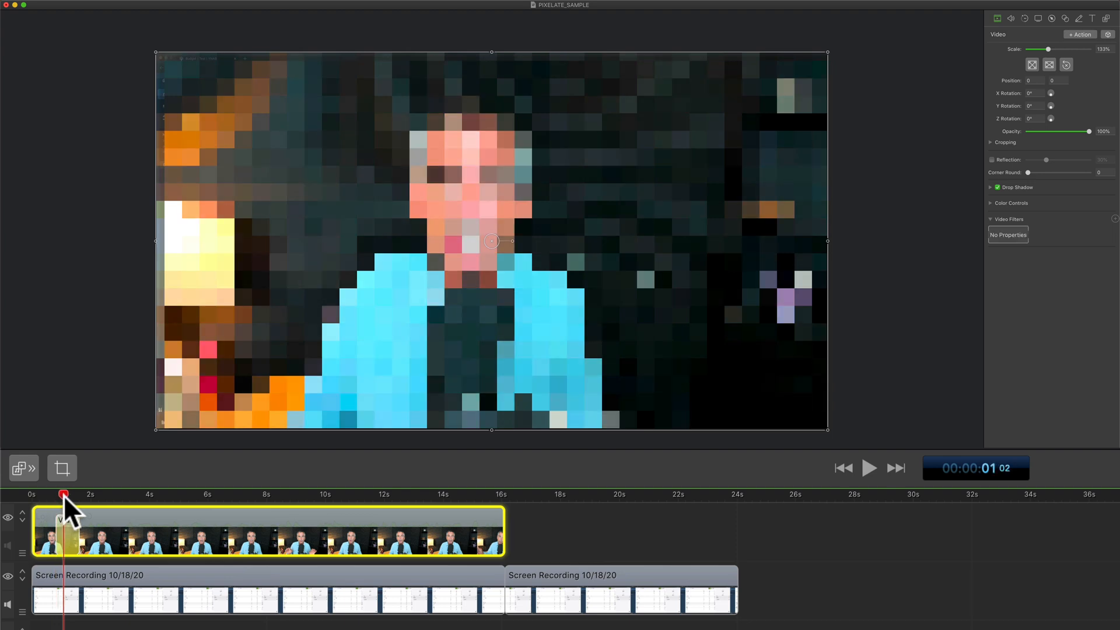
Step: Move the playhead into the opening video action to preview the heavy pixelation
{"action": "left_click", "coordinate": [869, 468]}
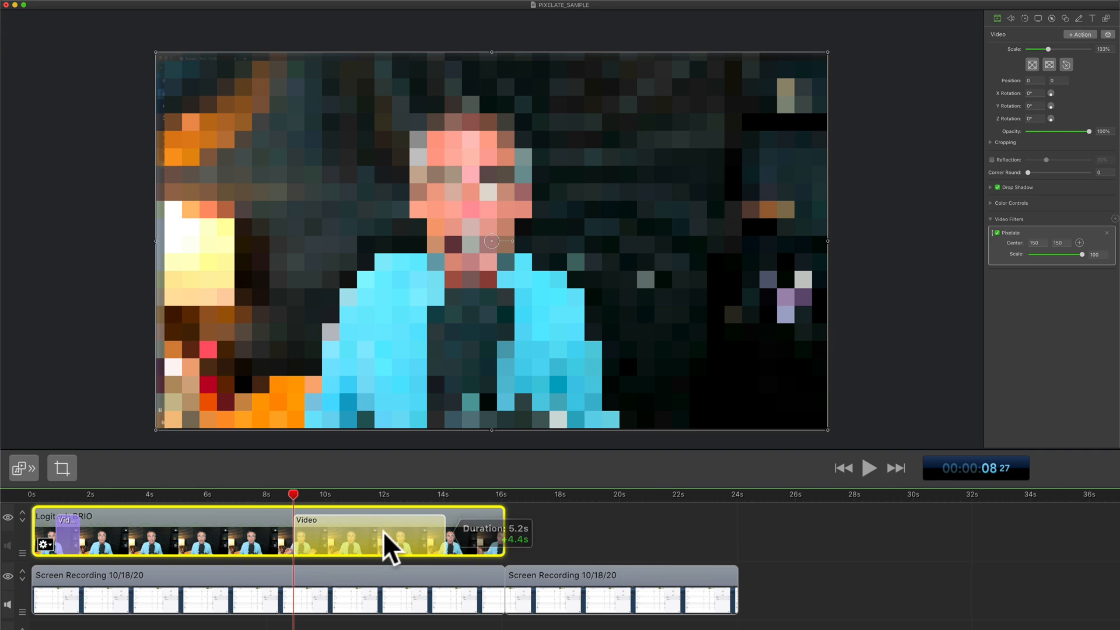
Step: Place a second video action of about 5.2 seconds mid-clip on the webcam clip
{"action": "left_click", "coordinate": [868, 468]}
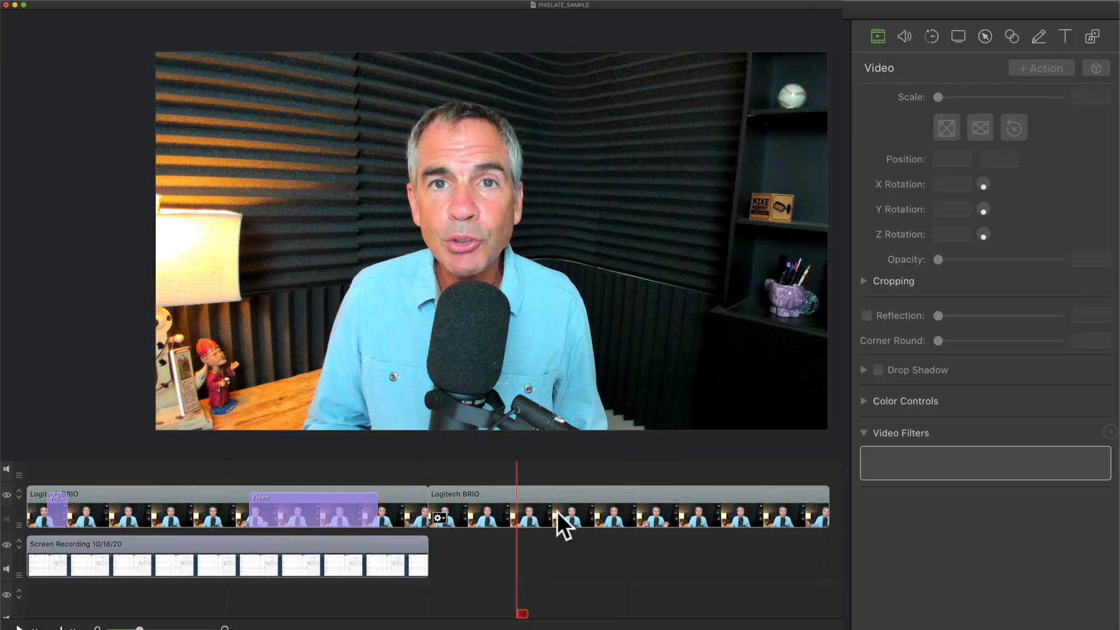
Step: Select the second Logitech BRIO clip segment on the timeline
{"action": "left_click", "coordinate": [629, 509]}
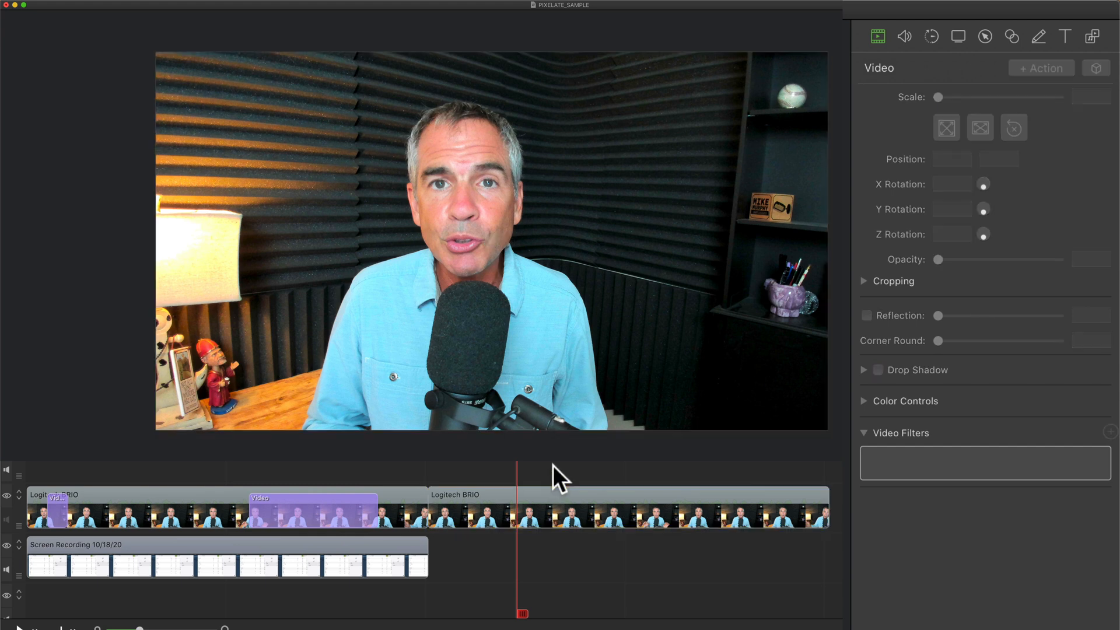
{"action": "left_click", "coordinate": [629, 508]}
{"action": "type", "text": "pixelat"}
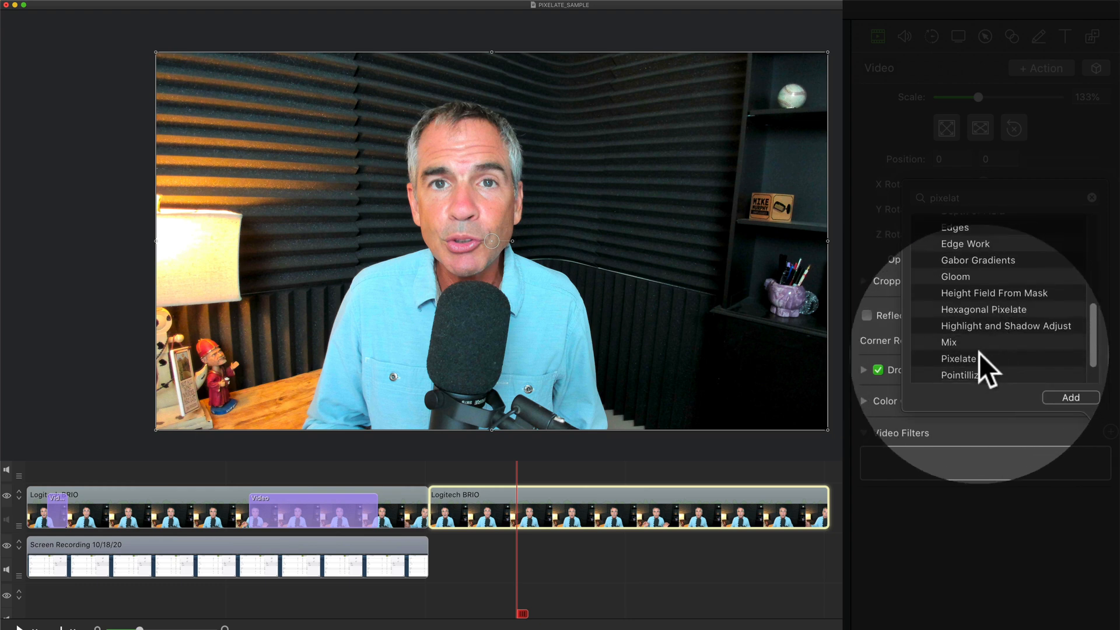
Step: Add a static Pixelate filter to the second webcam clip and reopen the filter list
{"action": "left_click", "coordinate": [959, 358]}
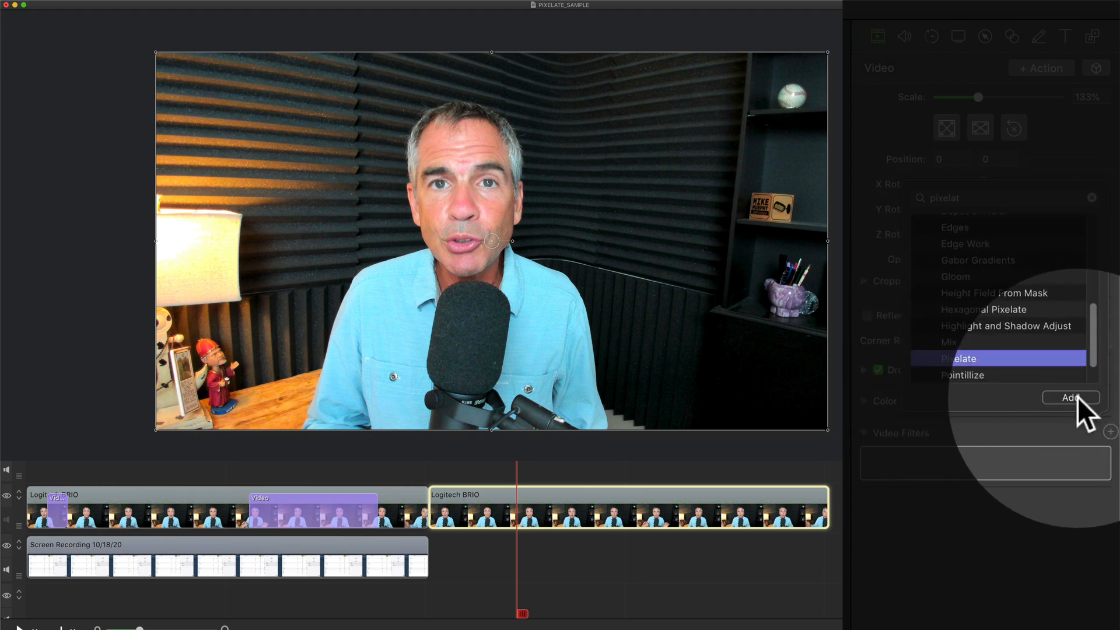
{"action": "left_click", "coordinate": [1069, 397]}
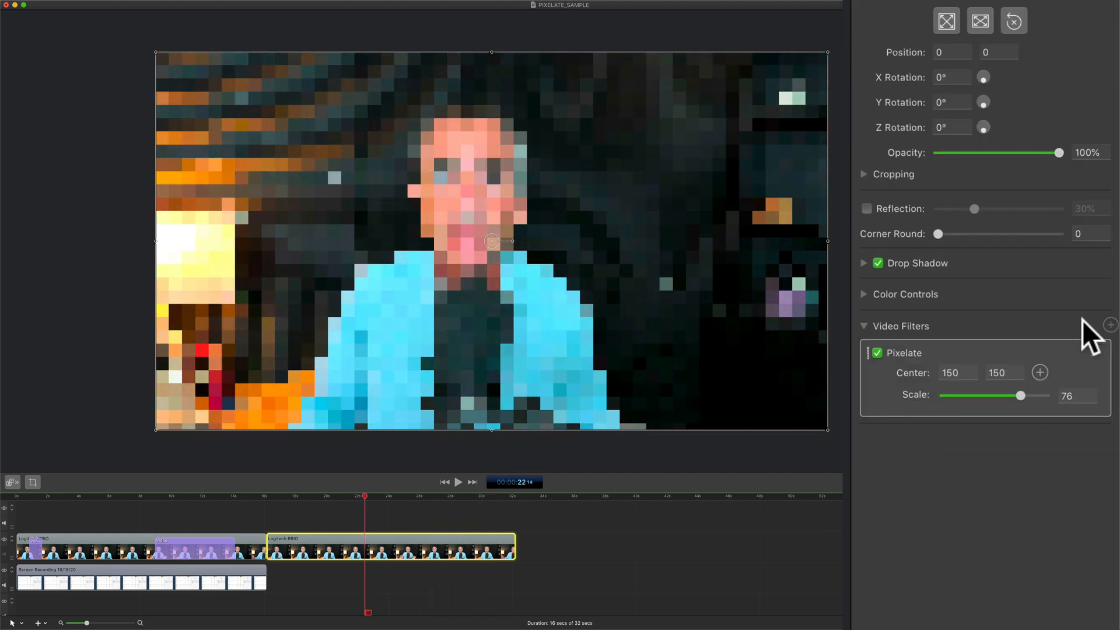
{"action": "left_click", "coordinate": [1110, 325]}
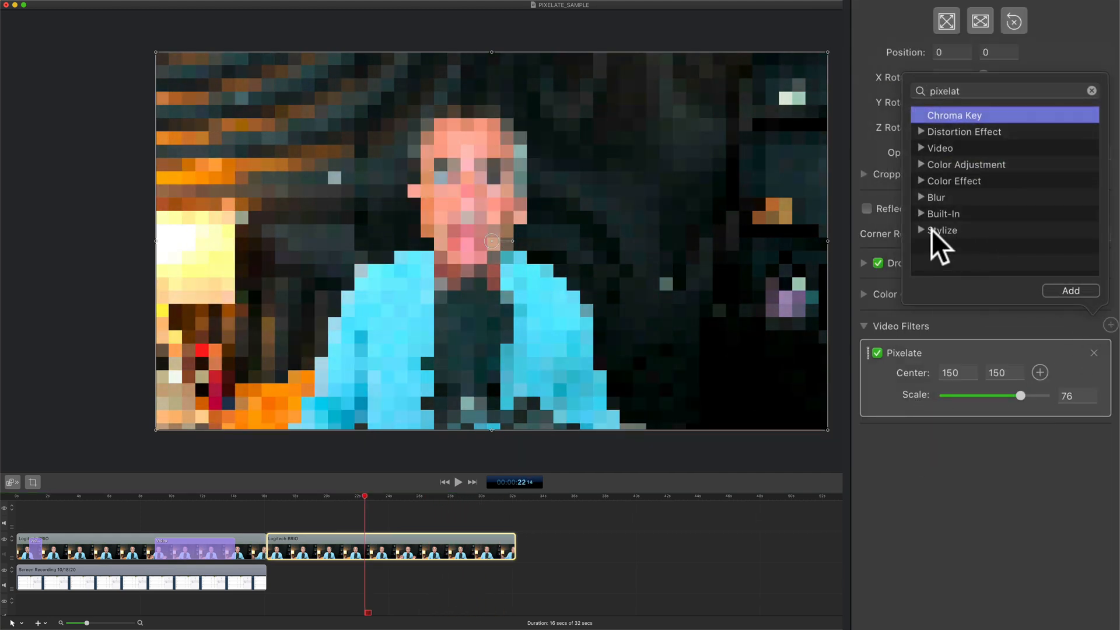